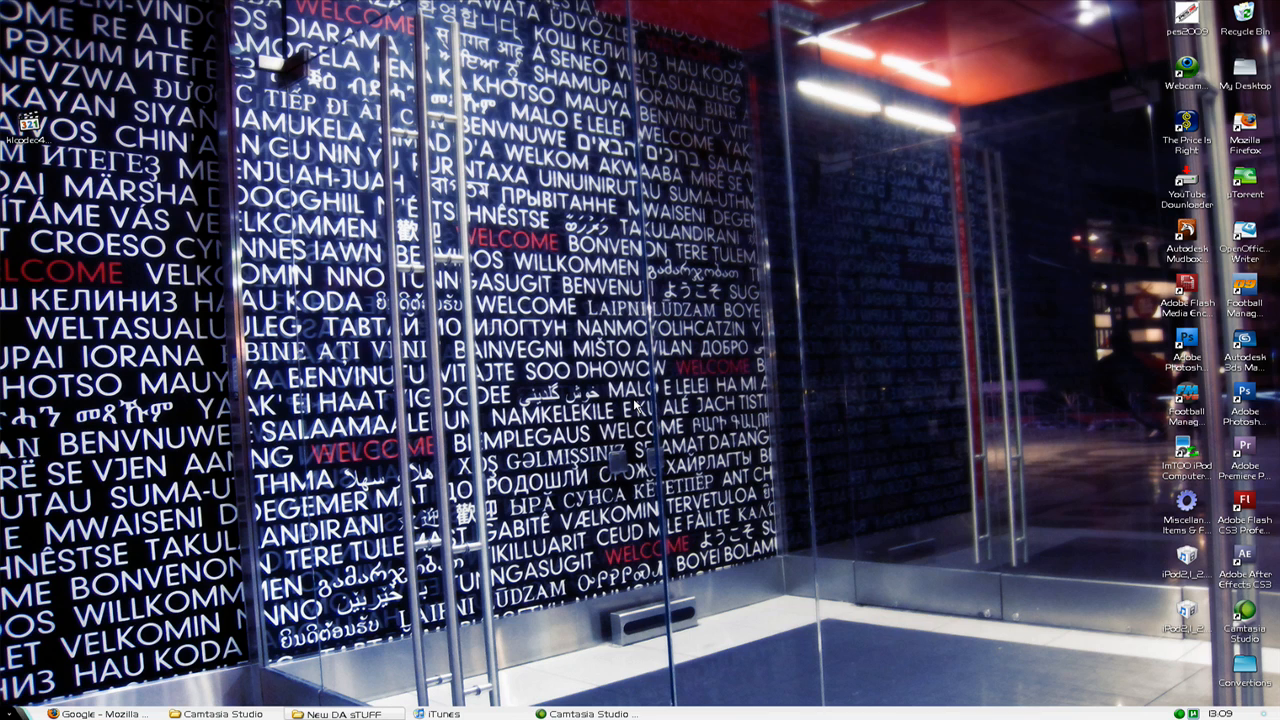
pyautogui.moveTo(650, 355)
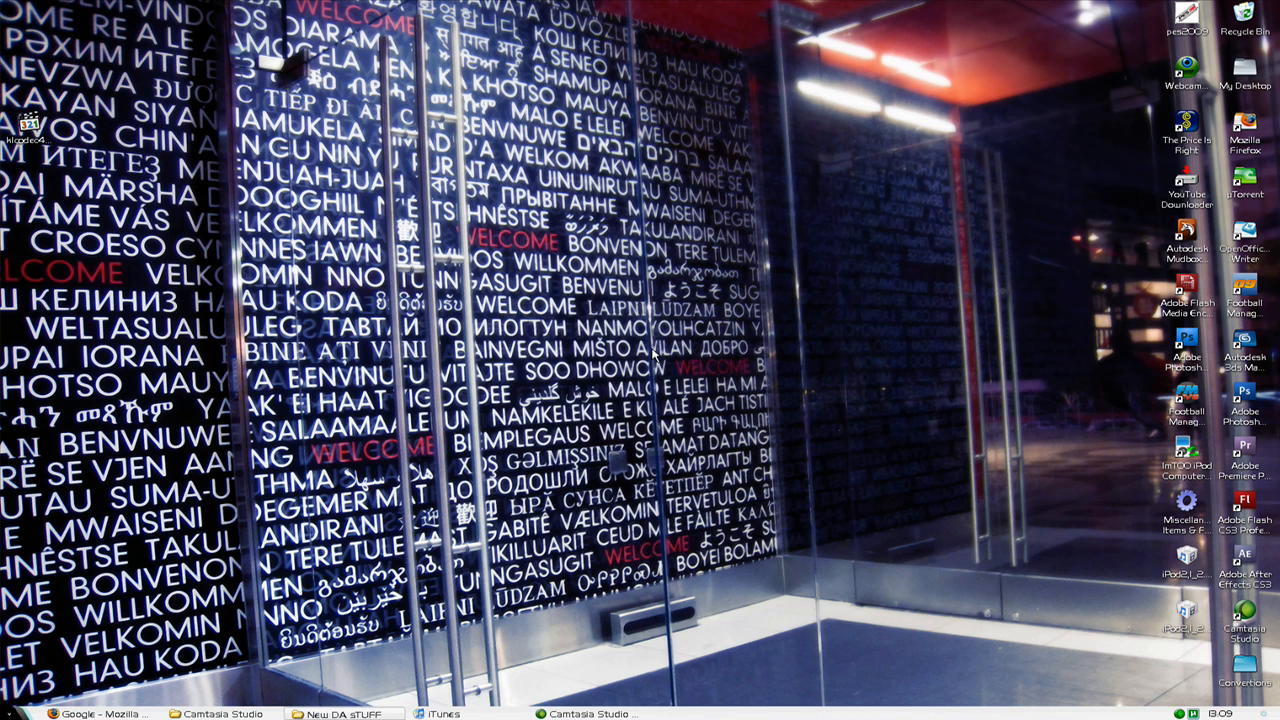
pyautogui.moveTo(870, 337)
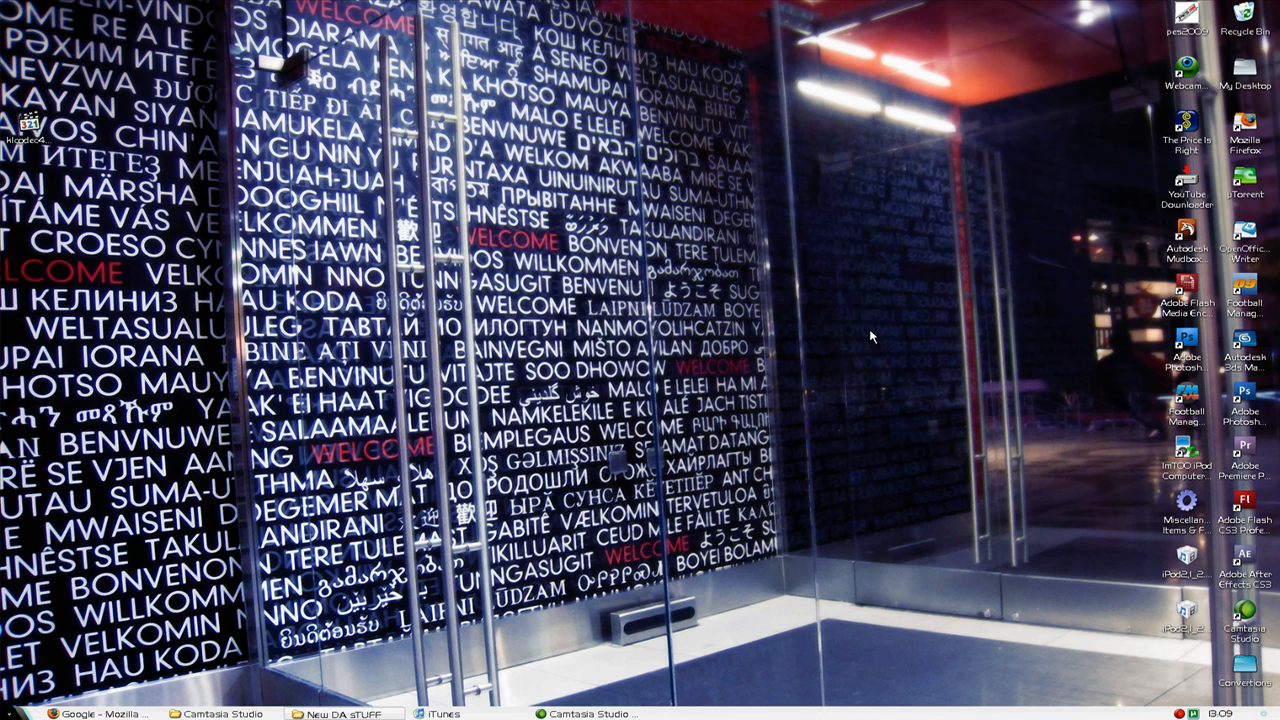
pyautogui.moveTo(670, 158)
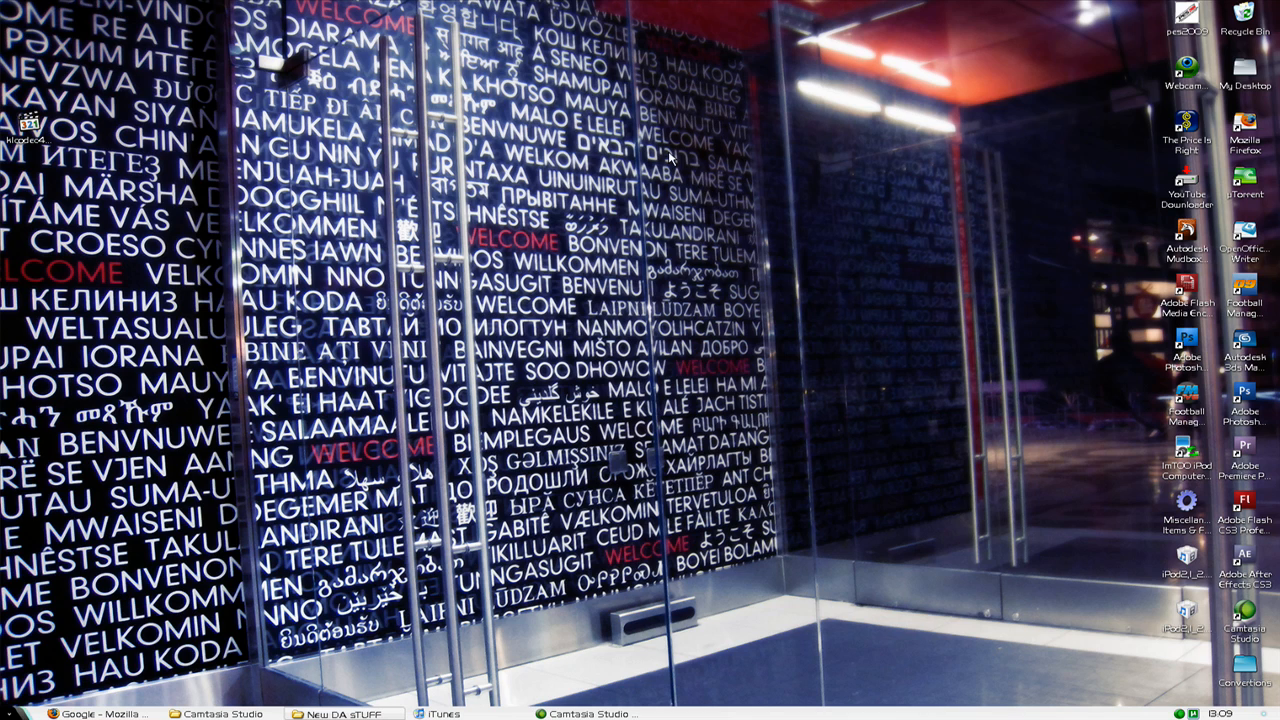
pyautogui.moveTo(728, 122)
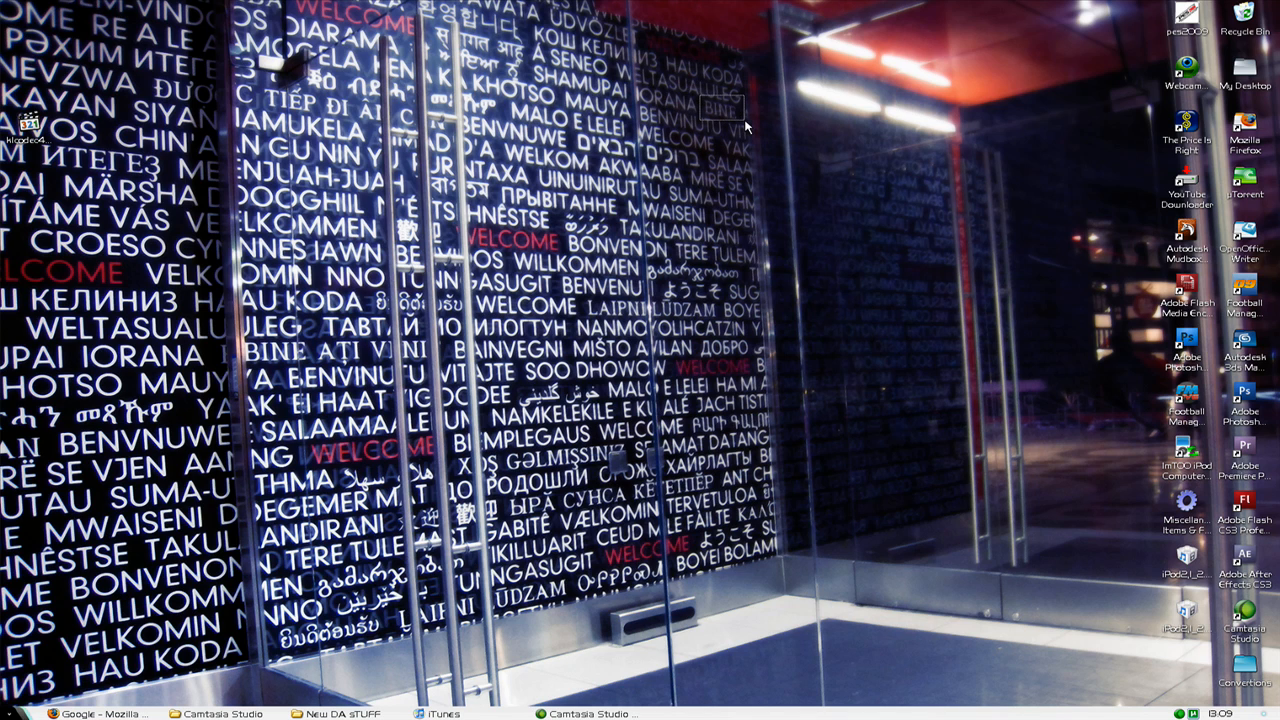
pyautogui.moveTo(675, 95)
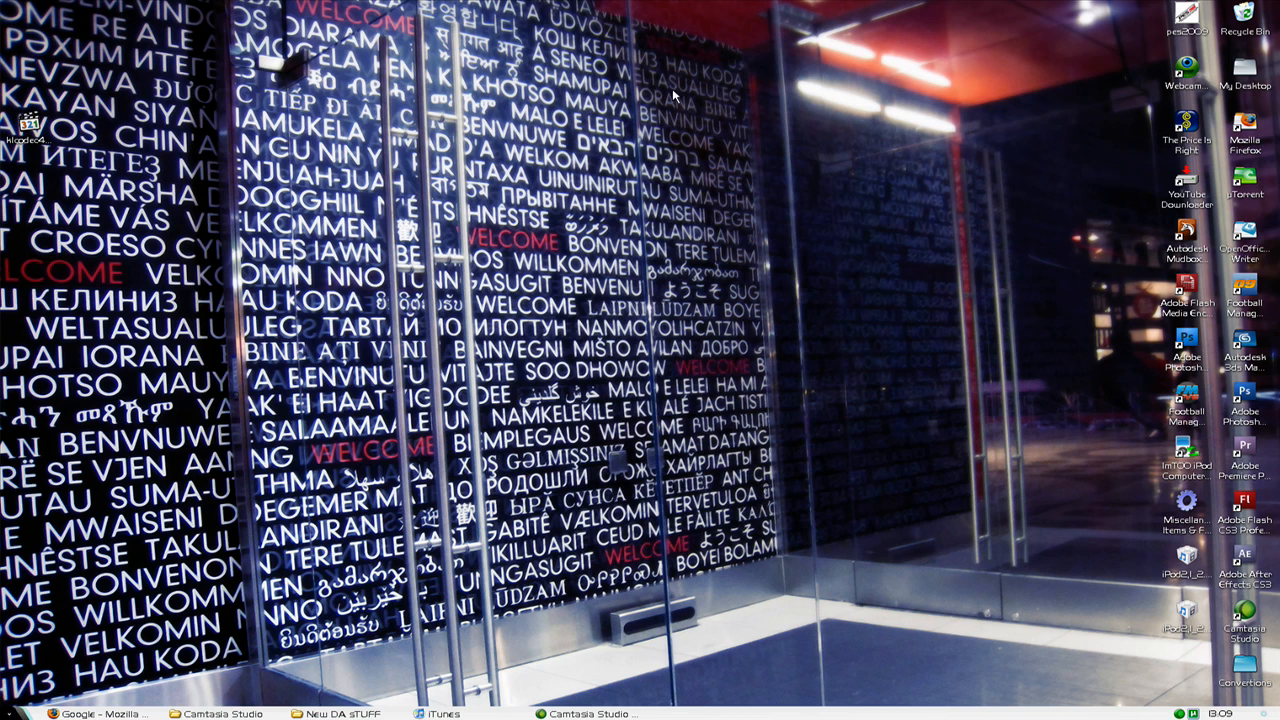
pyautogui.moveTo(398, 623)
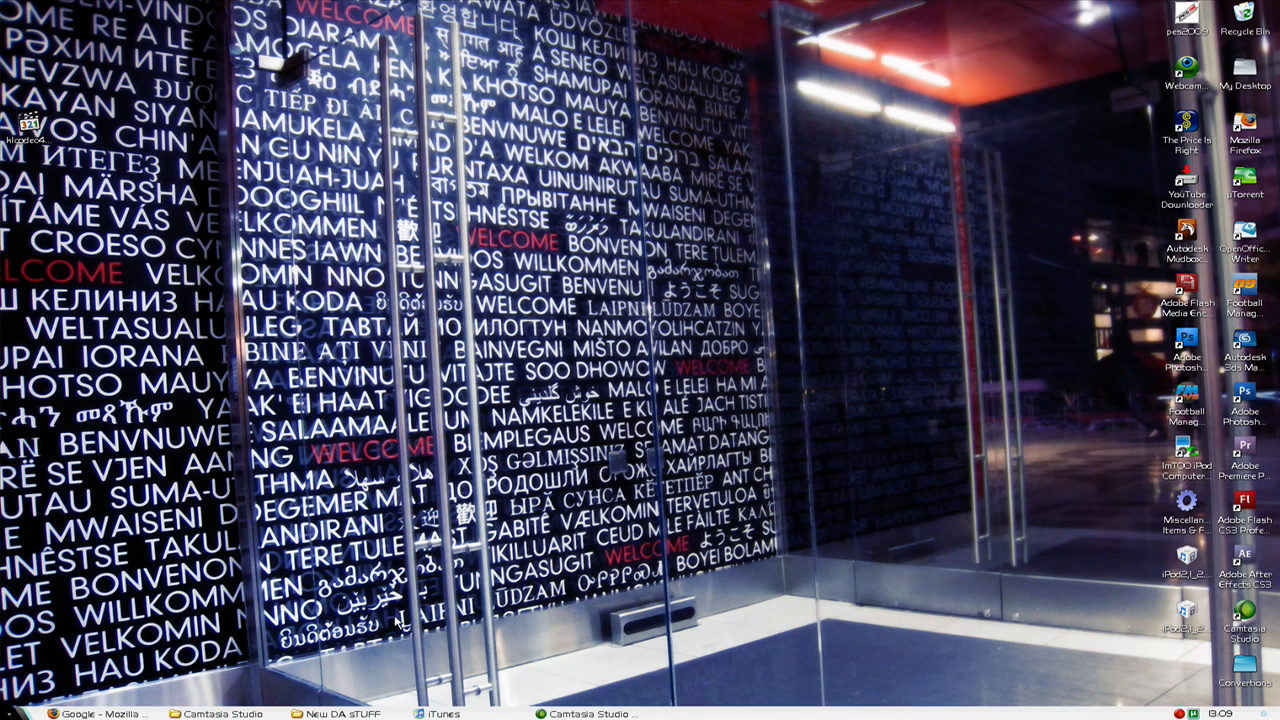
pyautogui.moveTo(703, 545)
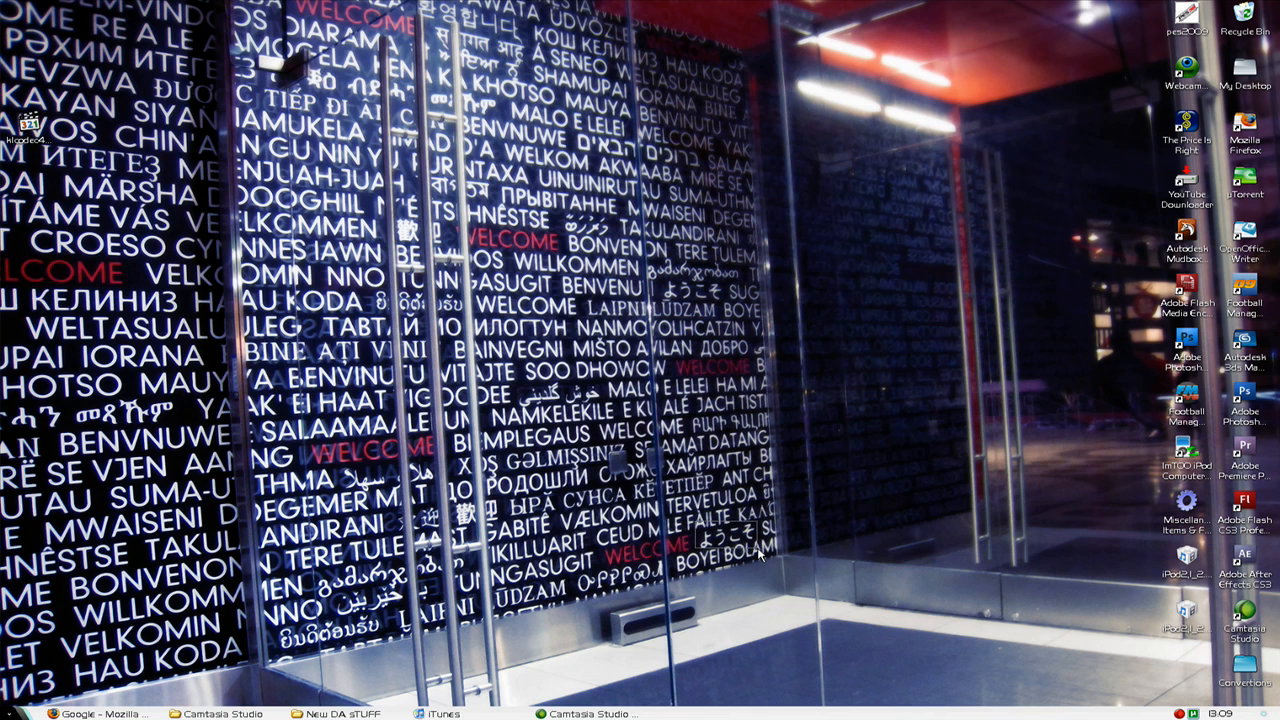
pyautogui.moveTo(145, 535)
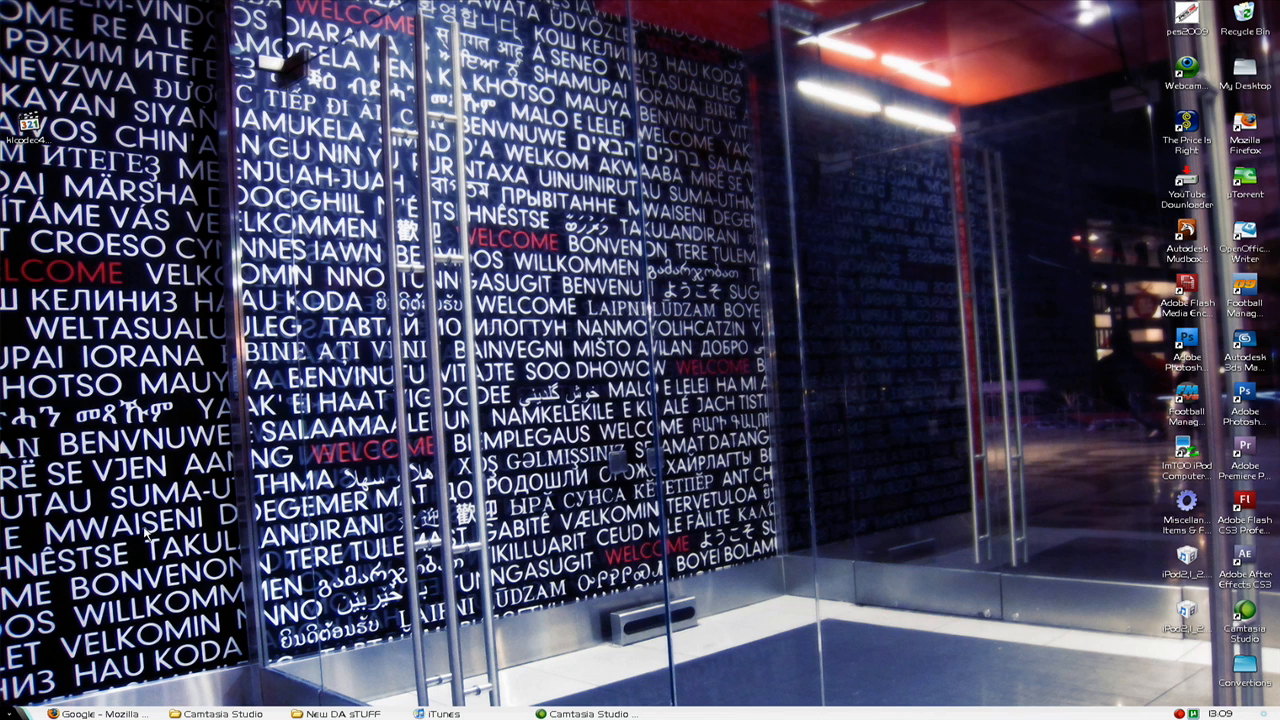
pyautogui.moveTo(342, 325)
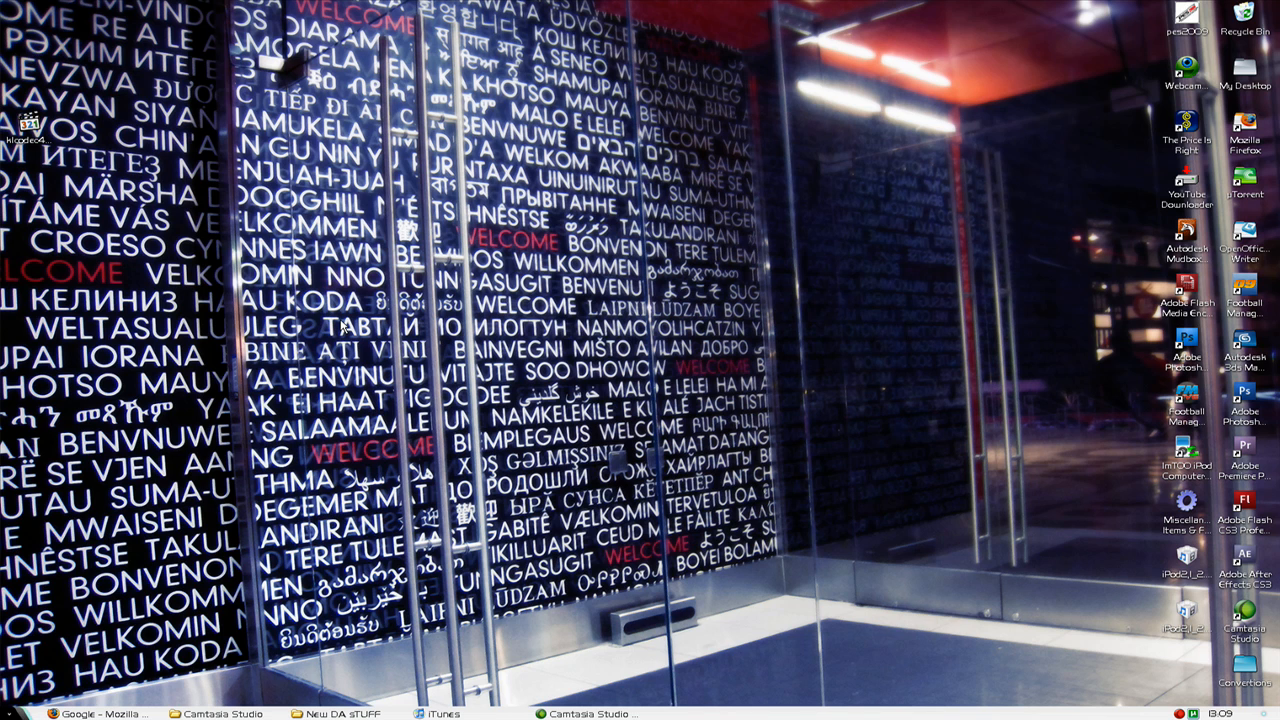
pyautogui.moveTo(627, 477)
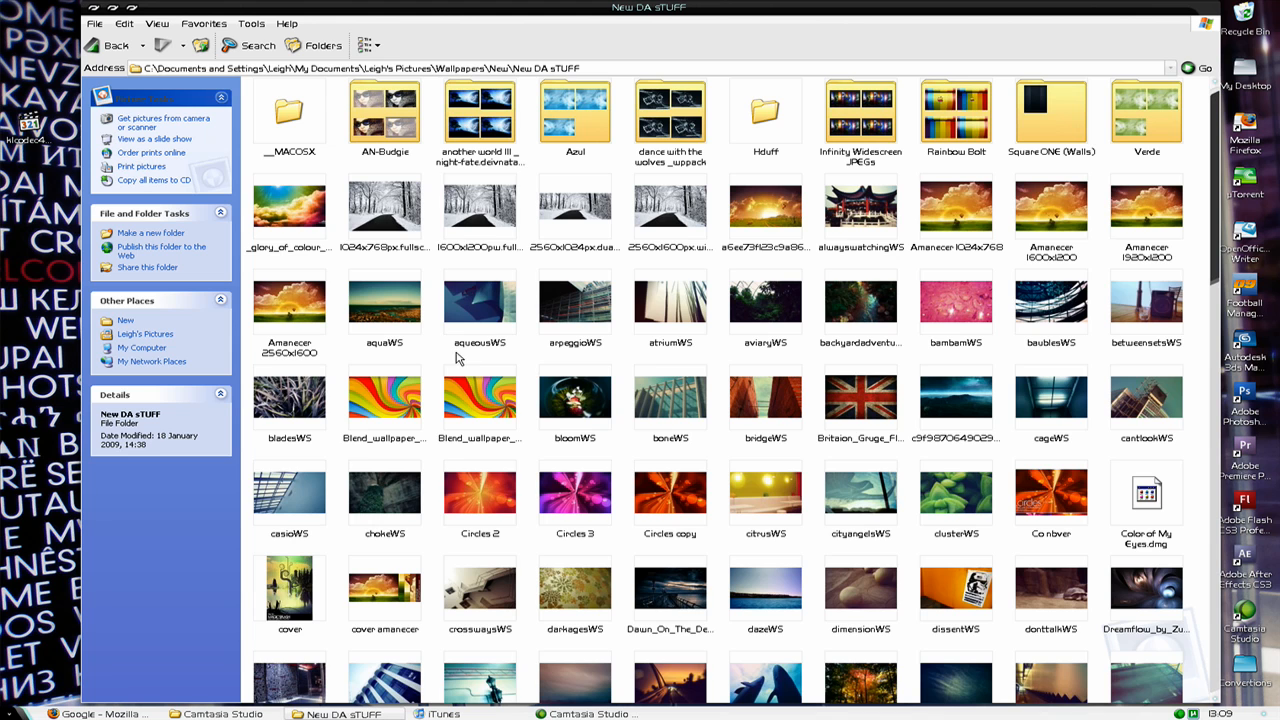
# Step: Set the Amanecer 2560x1600 sunset image as the background, then scroll through the wallpapers
pyautogui.click(289, 300)
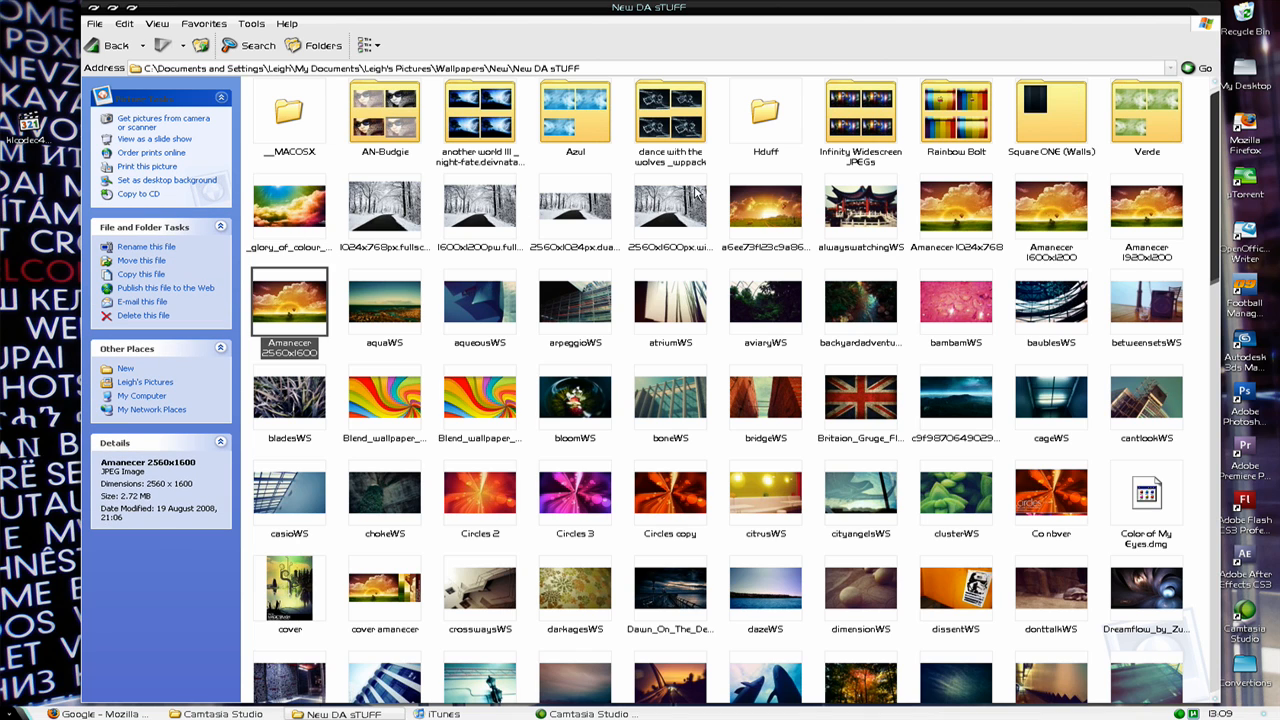
pyautogui.click(670, 205)
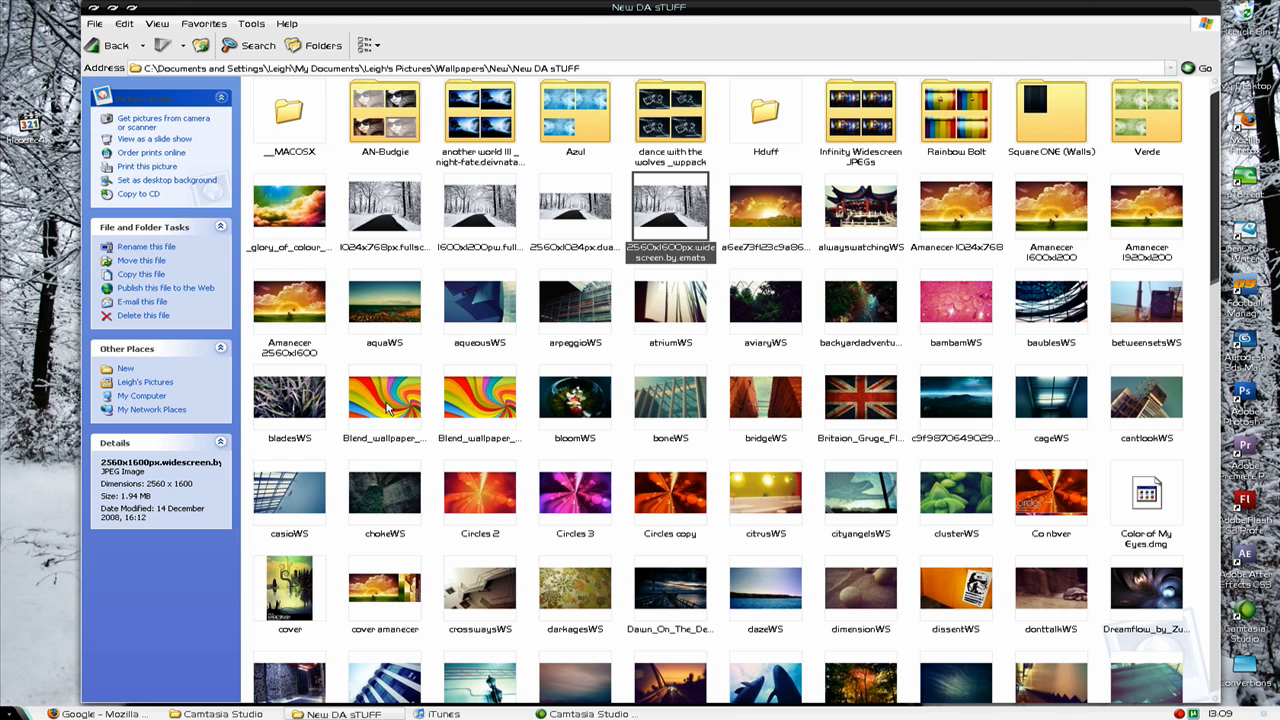
pyautogui.rightClick(289, 300)
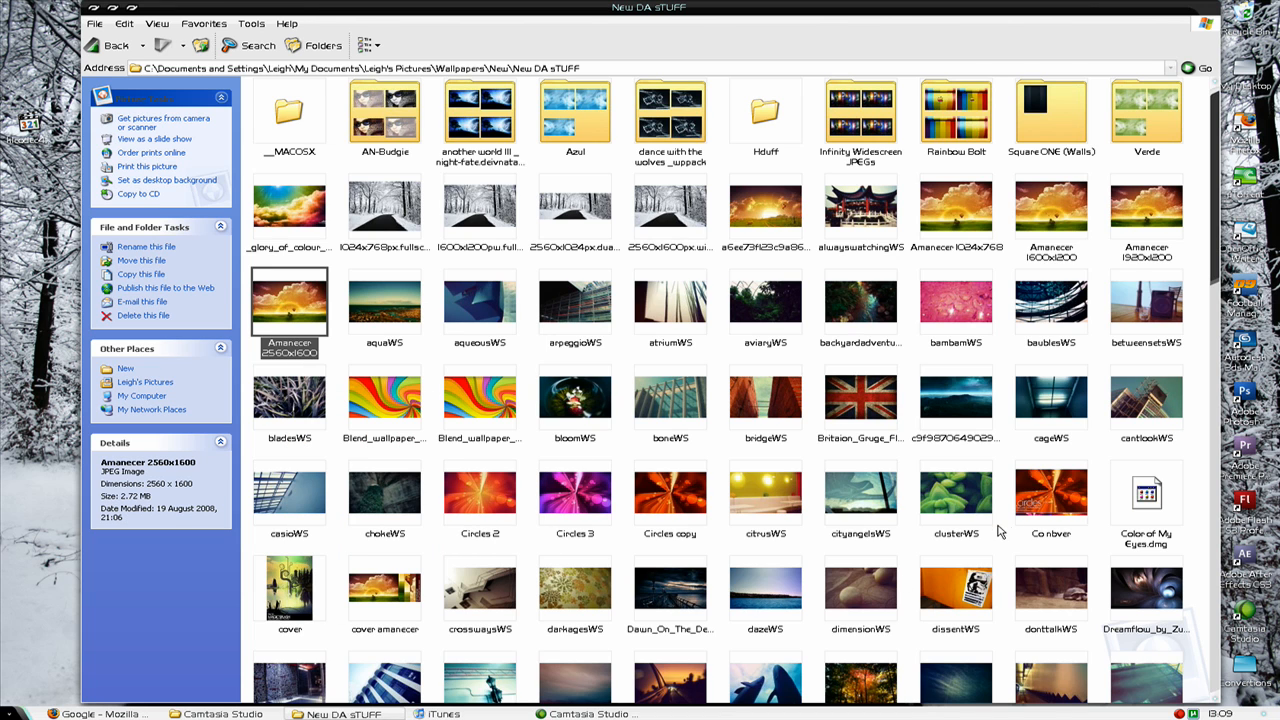
pyautogui.scroll(-3)
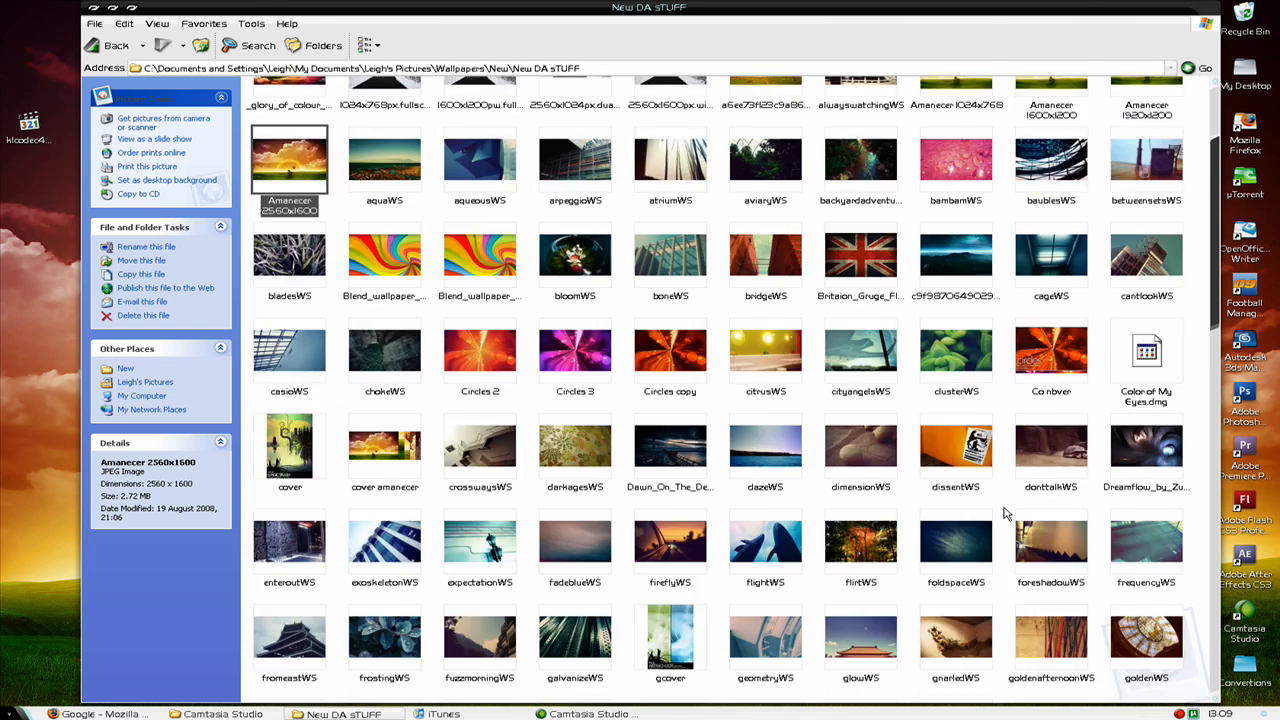
pyautogui.scroll(-3)
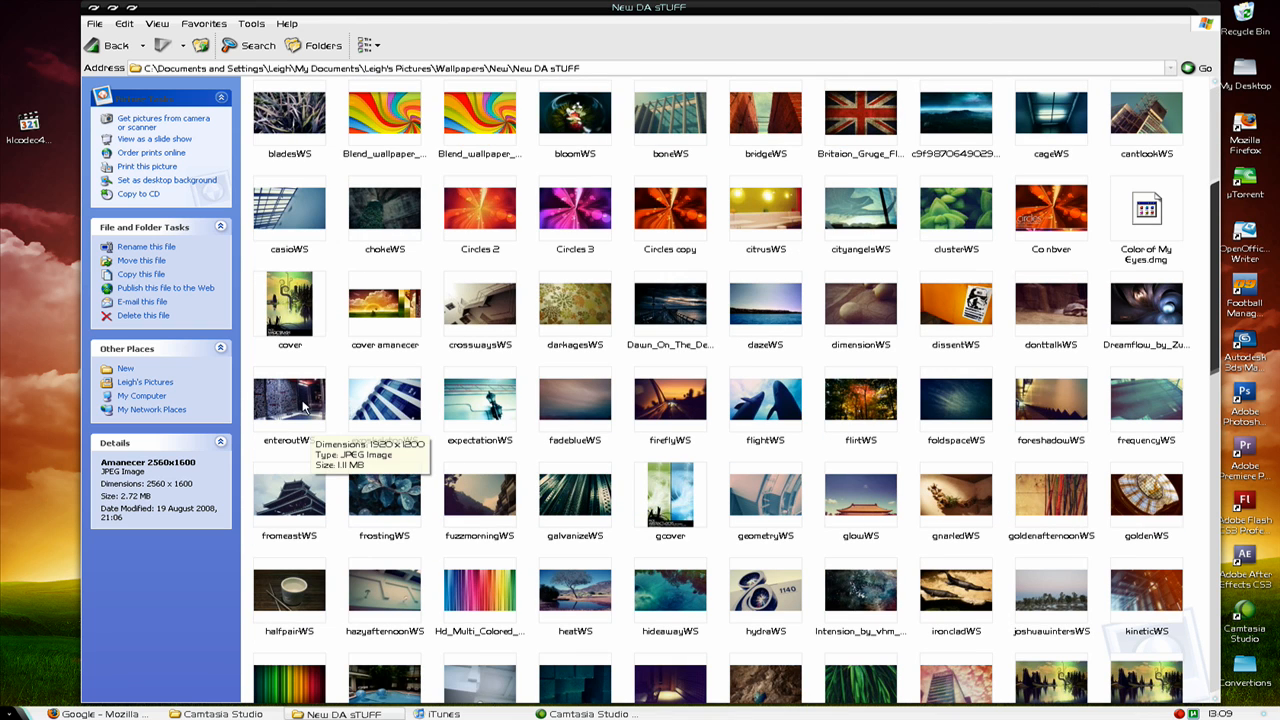
pyautogui.scroll(-3)
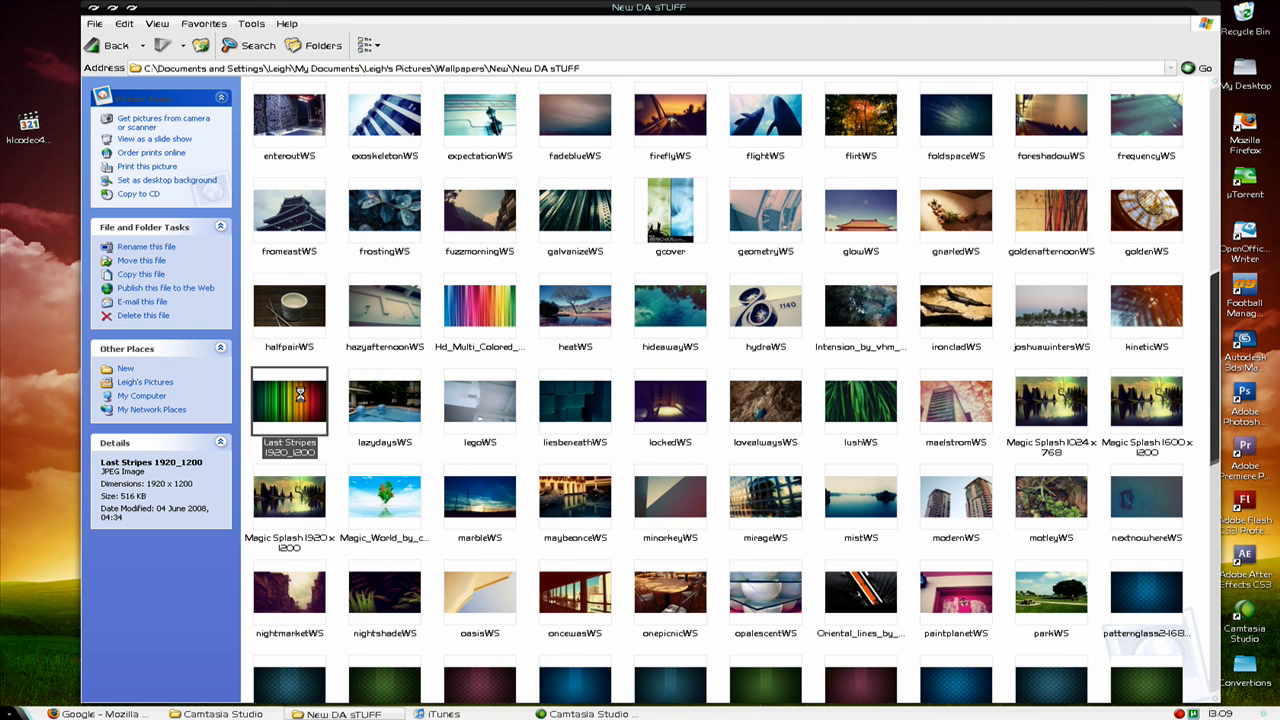
# Step: Set the lushWS green grass image as the desktop background via its context menu
pyautogui.rightClick(289, 400)
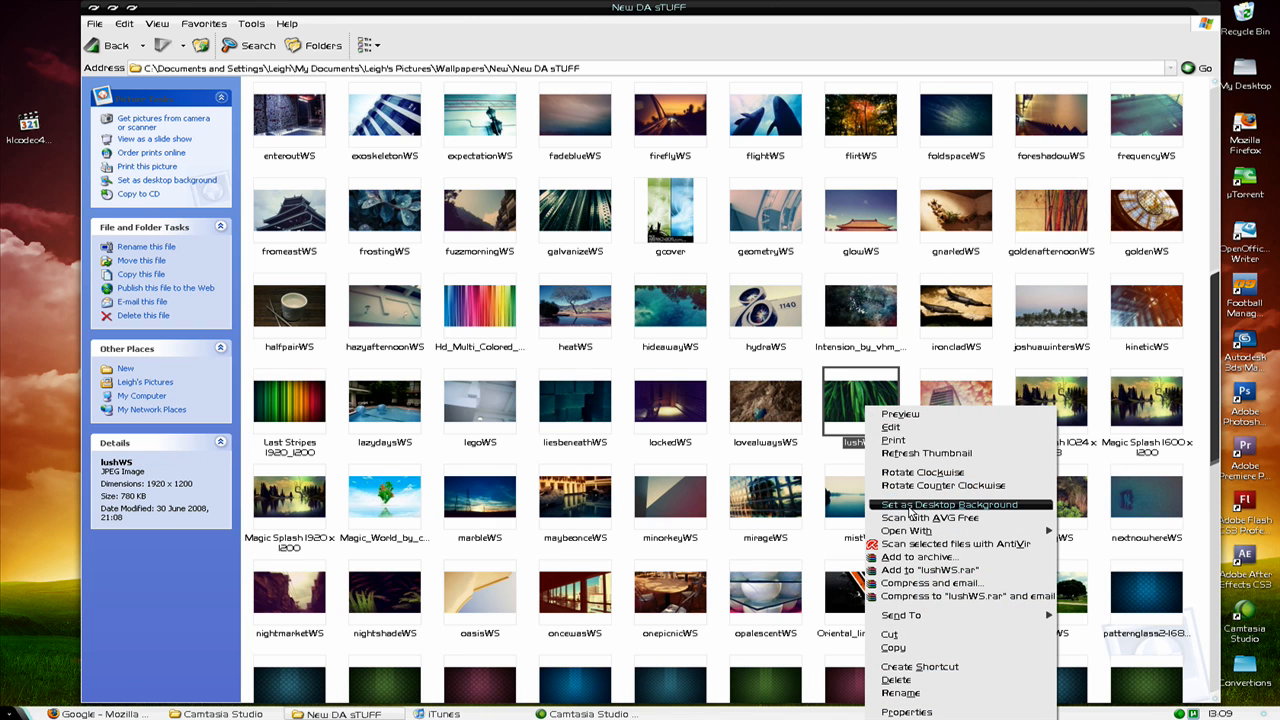
pyautogui.click(949, 504)
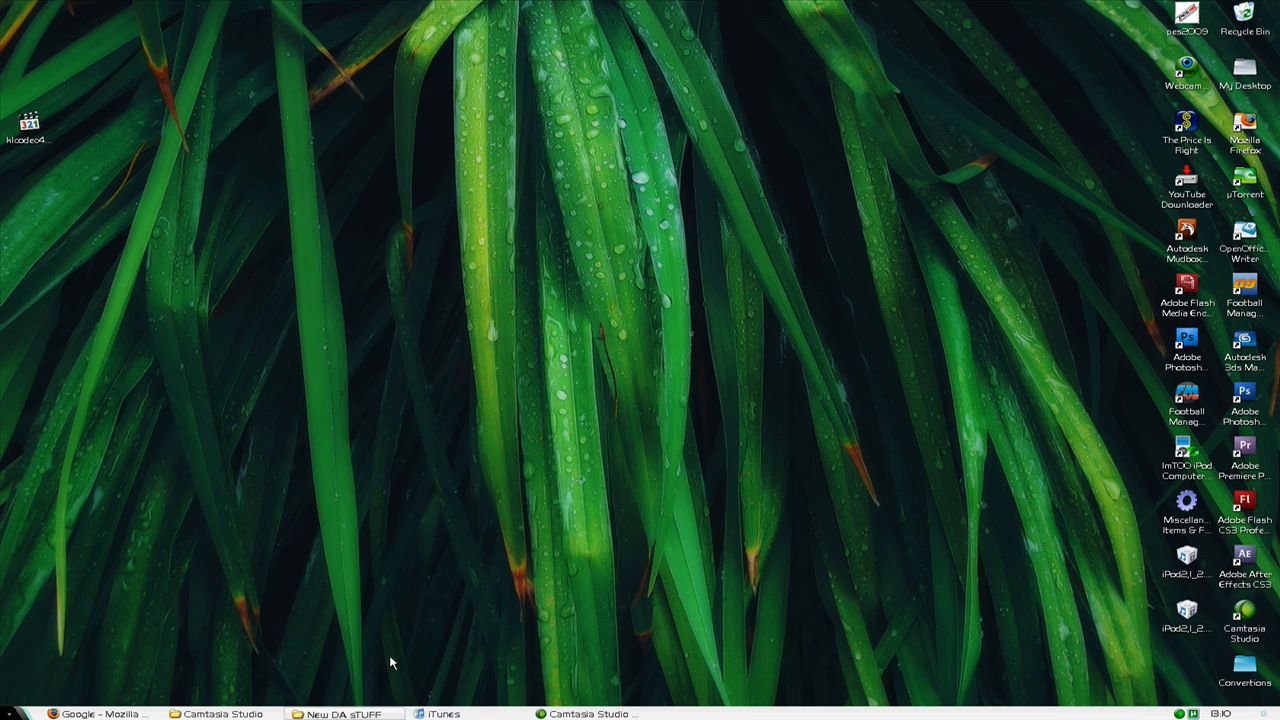
pyautogui.moveTo(355, 479)
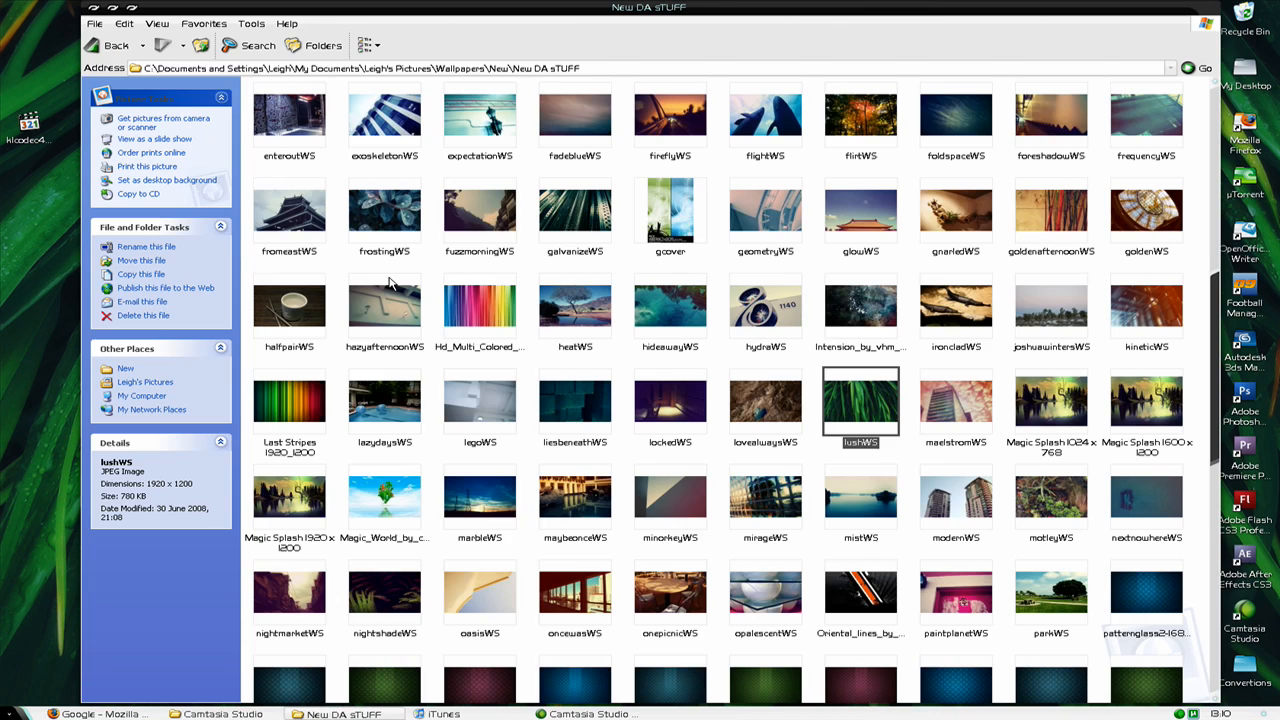
# Step: Set the Last Stripes rainbow image as the desktop background via its context menu
pyautogui.rightClick(289, 400)
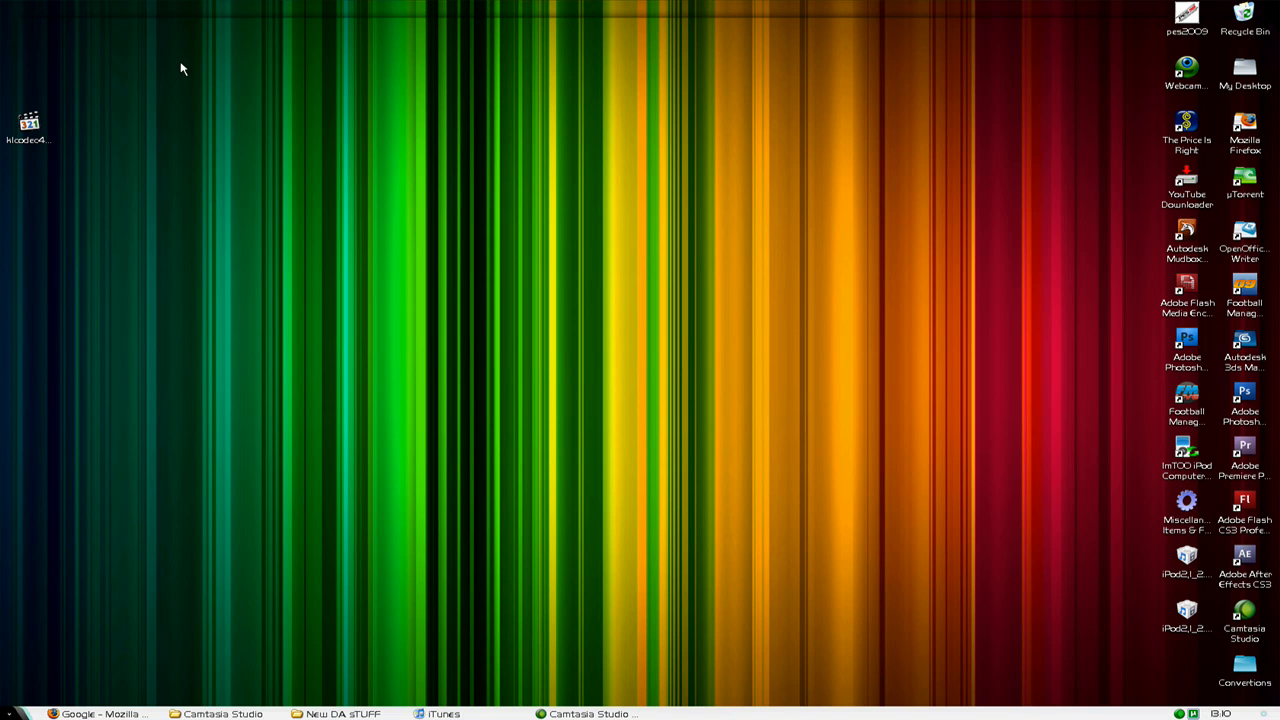
pyautogui.moveTo(478, 417)
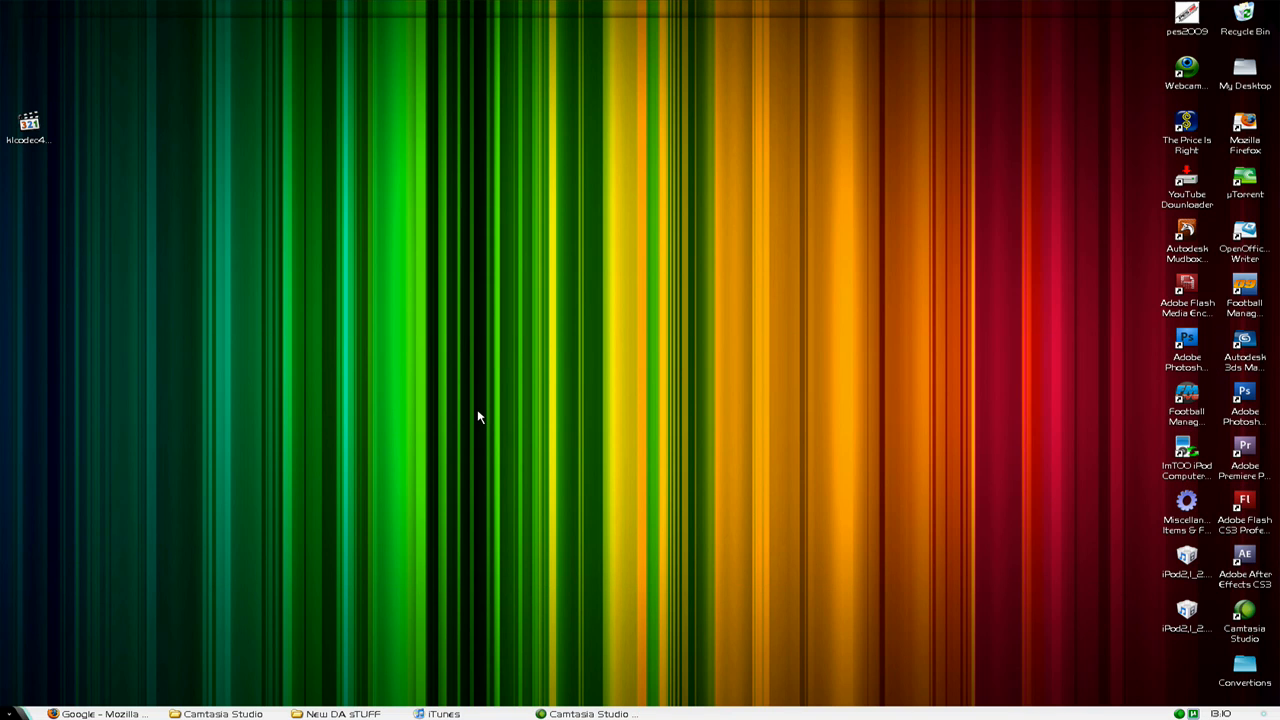
pyautogui.moveTo(928, 486)
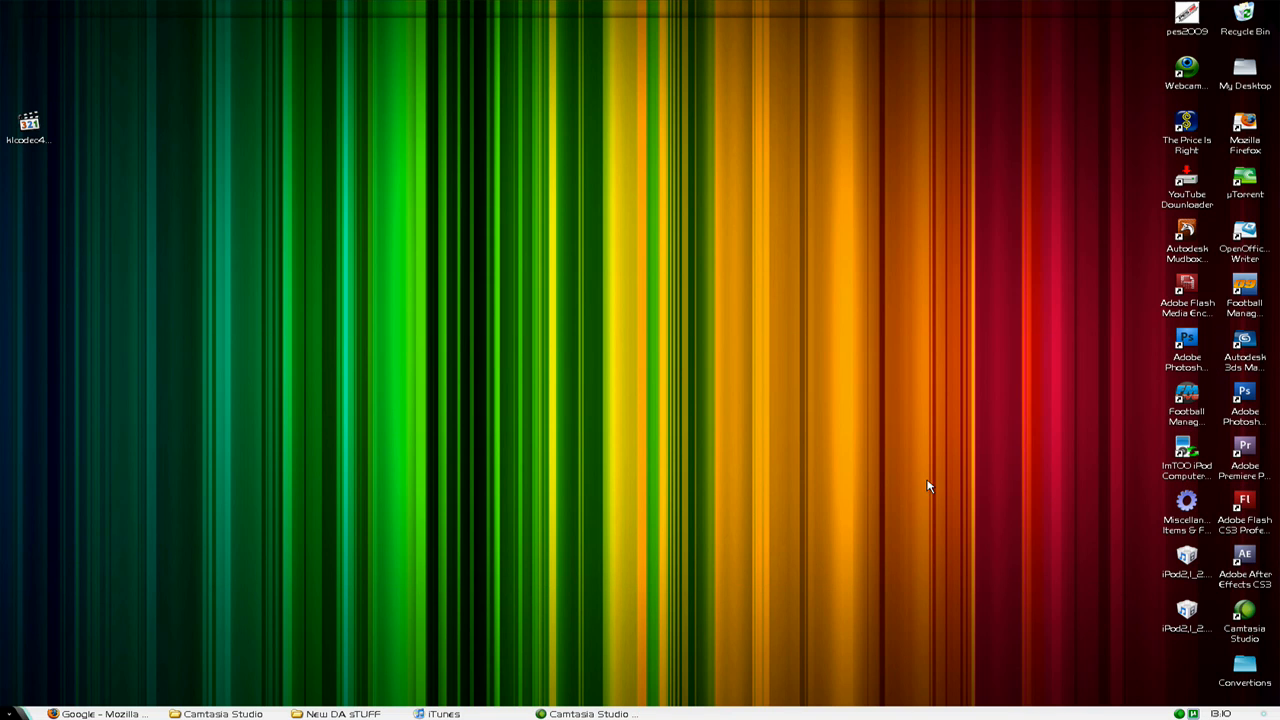
pyautogui.moveTo(1105, 612)
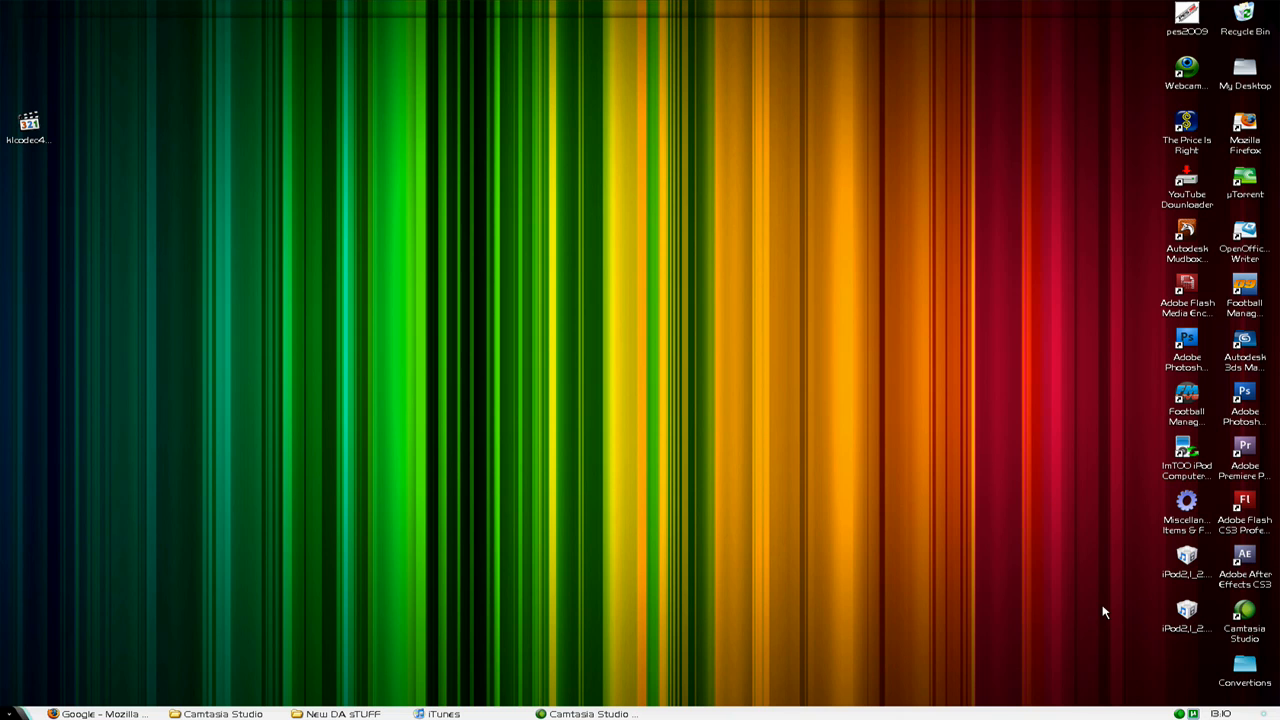